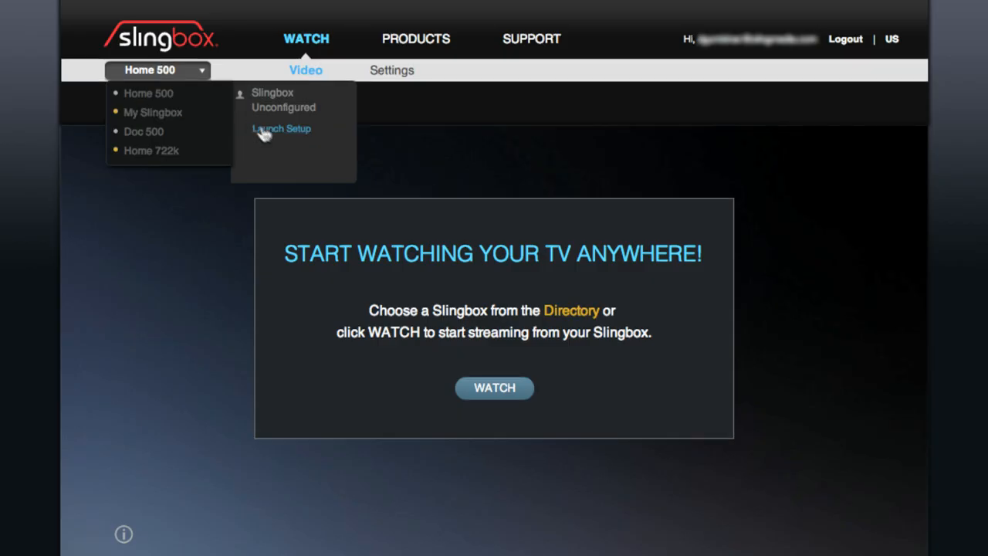
Launch setup for the unconfigured Slingbox from the Slingbox directory
click(281, 128)
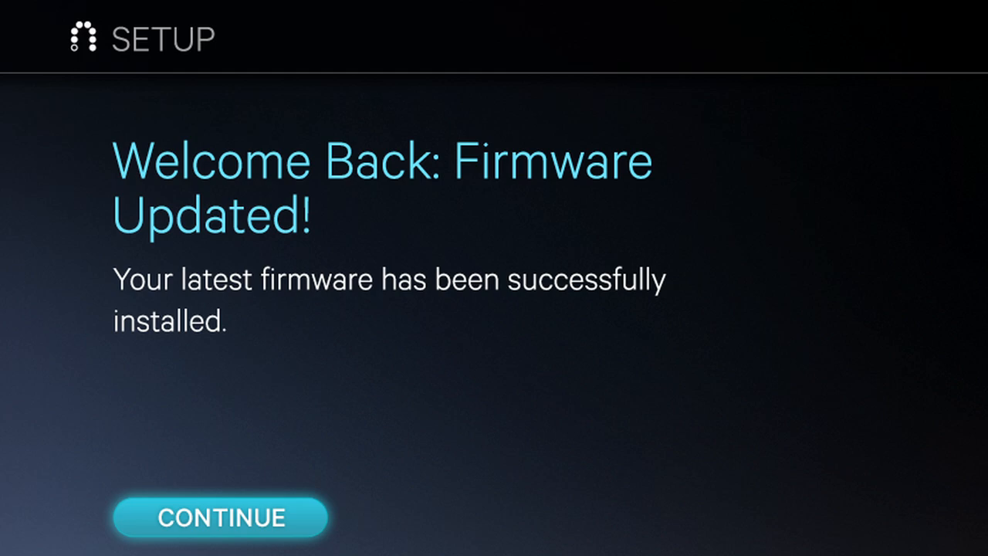
Continue past the 'Welcome Back: Firmware Updated!' screen
click(219, 517)
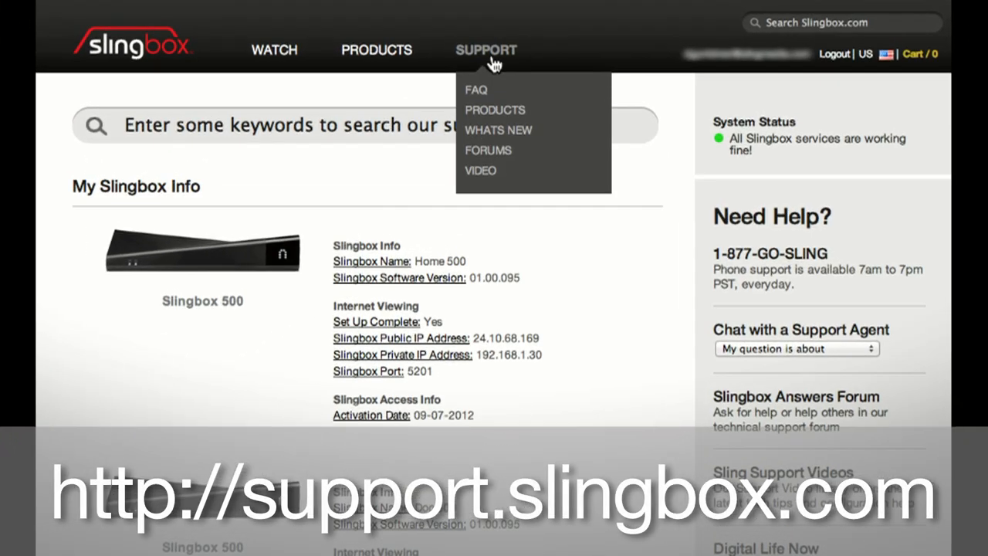
mouse_move(488, 151)
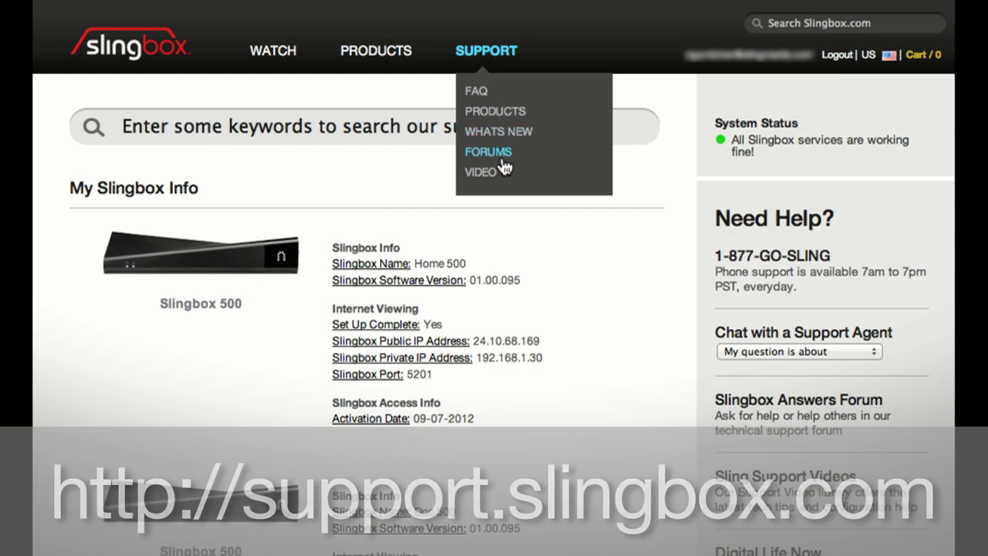
Reach the SlingSupport YouTube channel through the Support menu's Video link
click(488, 151)
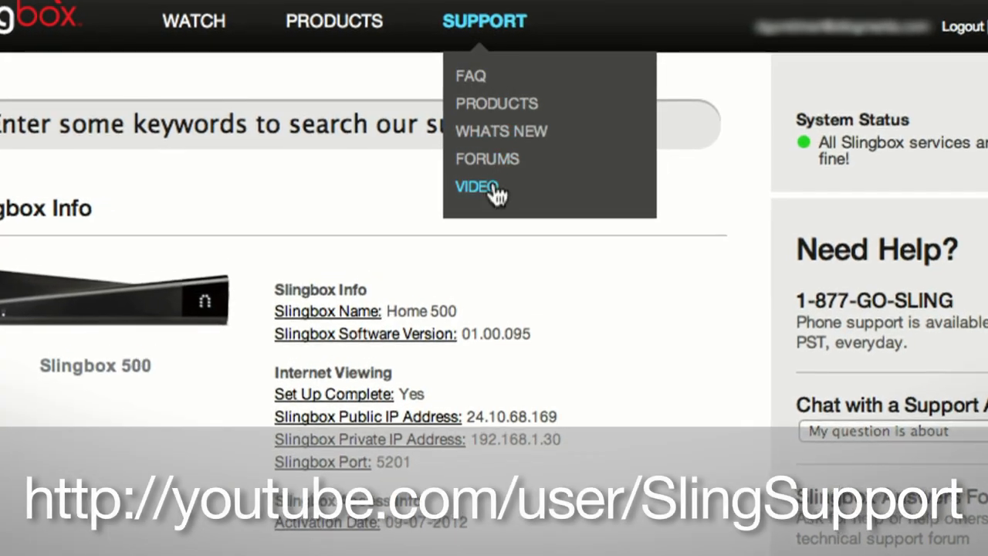
click(477, 185)
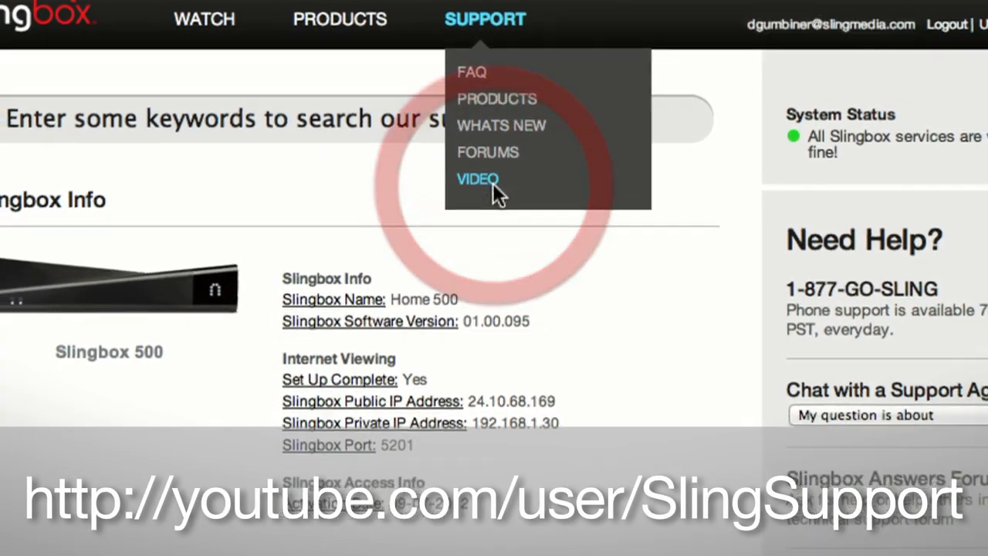
click(479, 179)
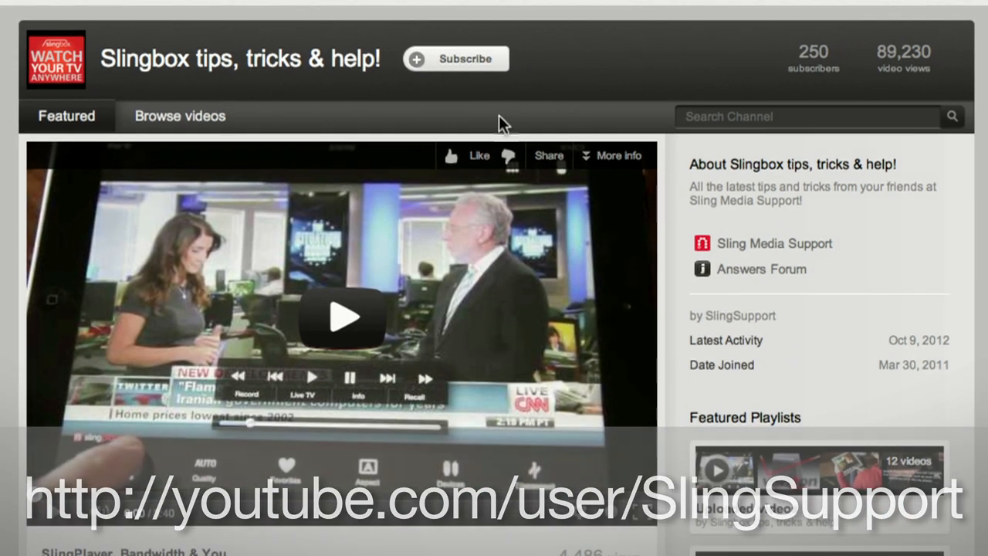